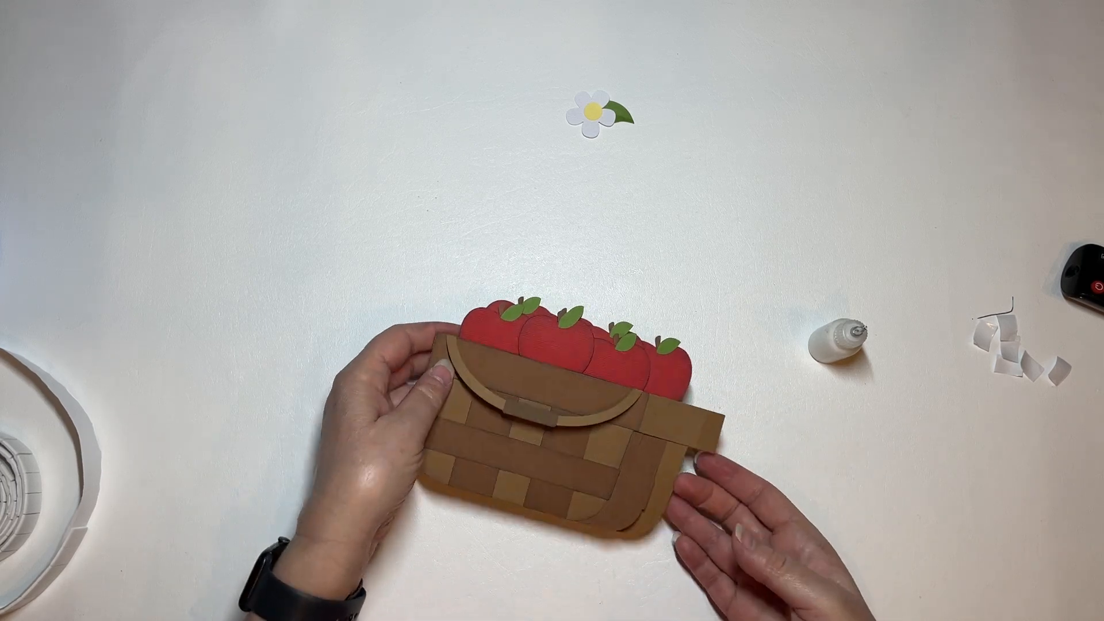
pyautogui.moveTo(549, 423); pyautogui.dragTo(578, 458)
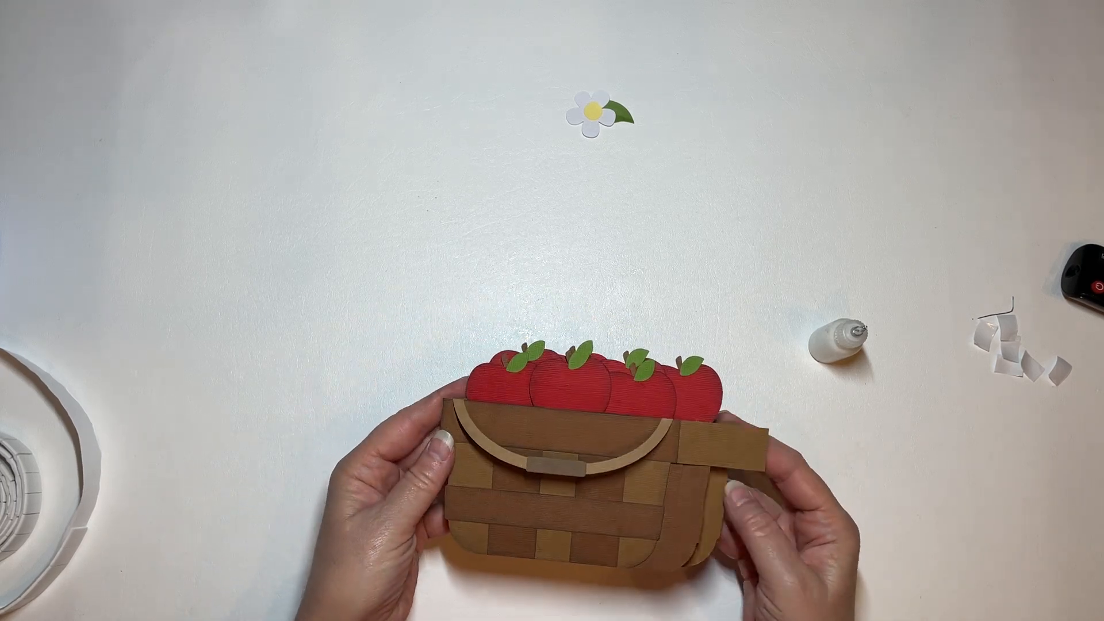